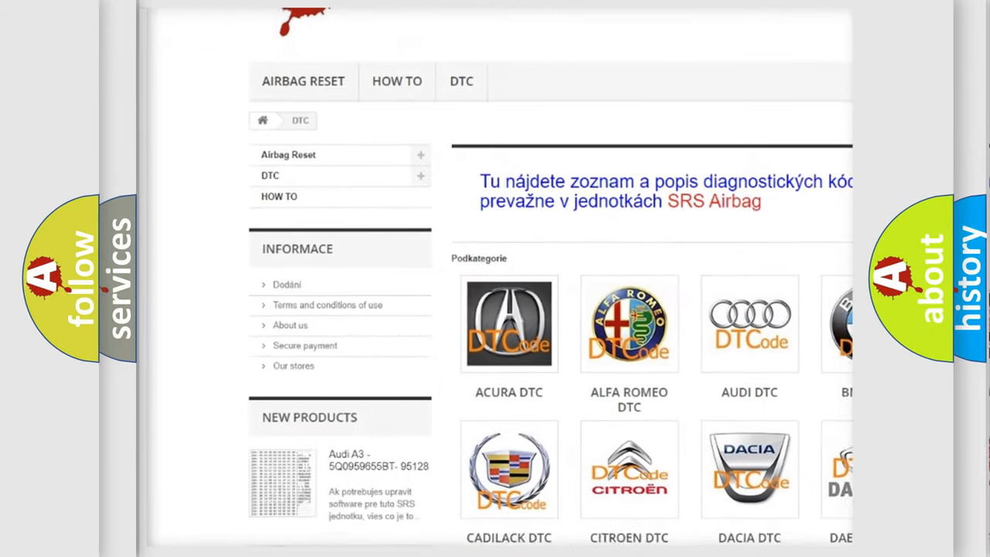
# - Scroll the DTC website past the car-brand logo grid to the B-series trouble code list
pyautogui.scroll(-3)
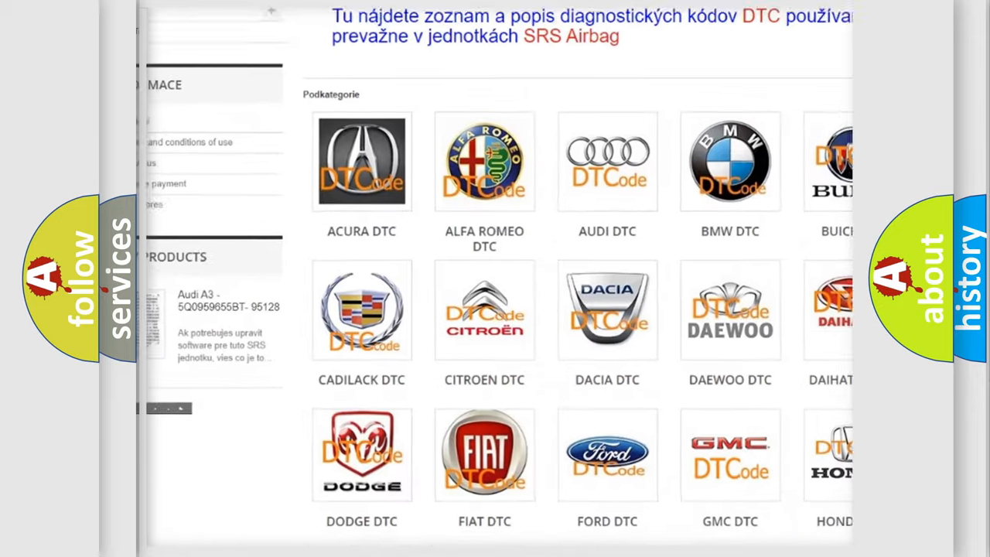
pyautogui.scroll(-3)
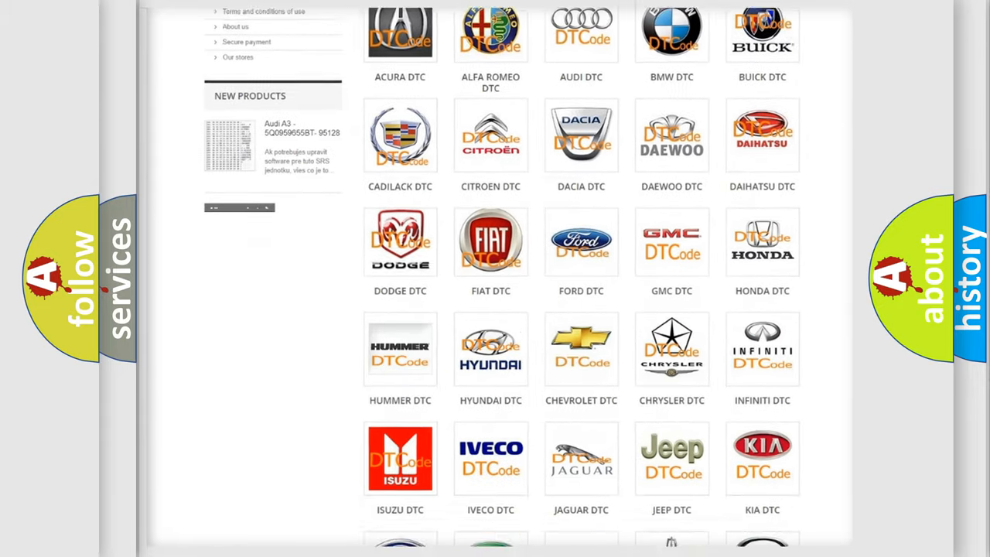
pyautogui.scroll(-3)
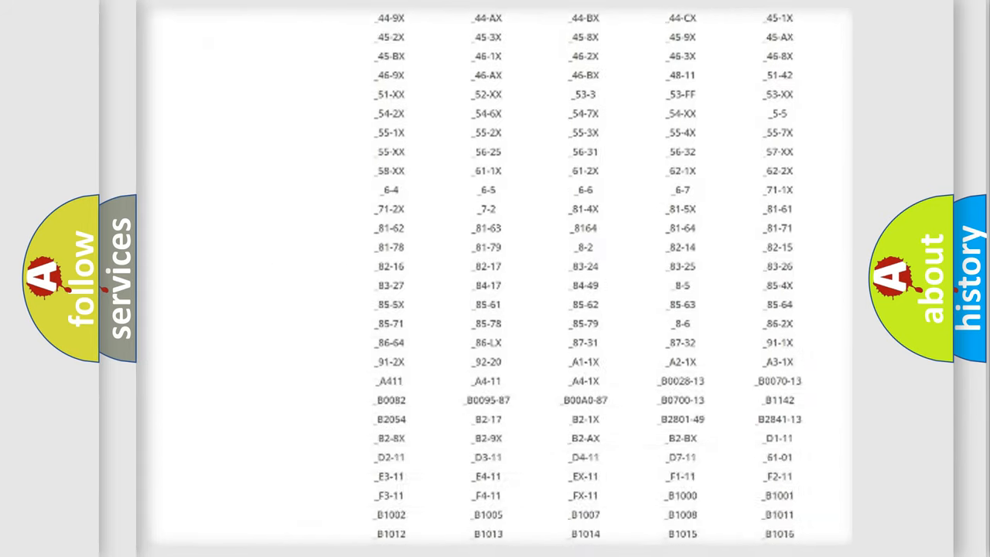
pyautogui.scroll(-3)
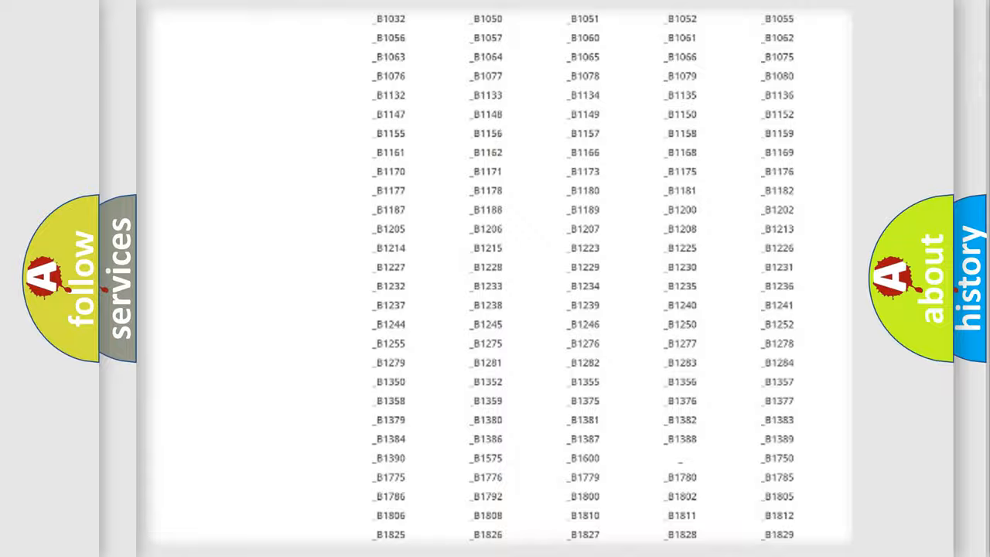
pyautogui.scroll(3)
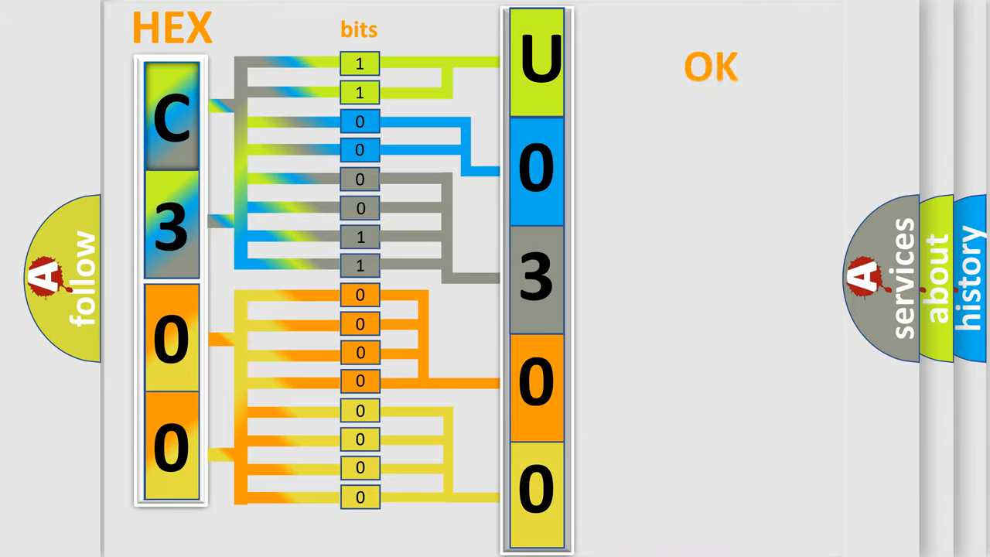
# - Advance to the slide decoding hex C3 00 bit by bit into U0300
pyautogui.click(710, 66)
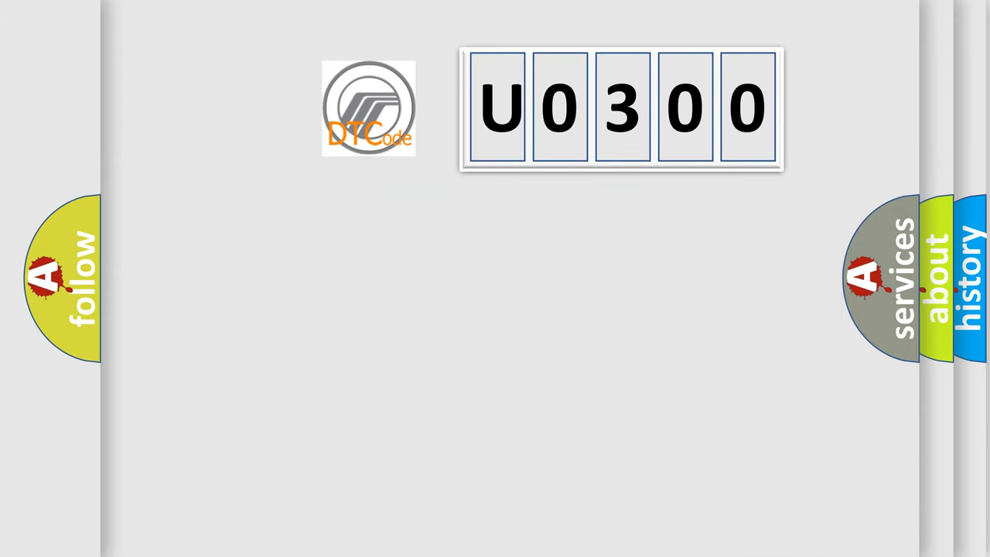